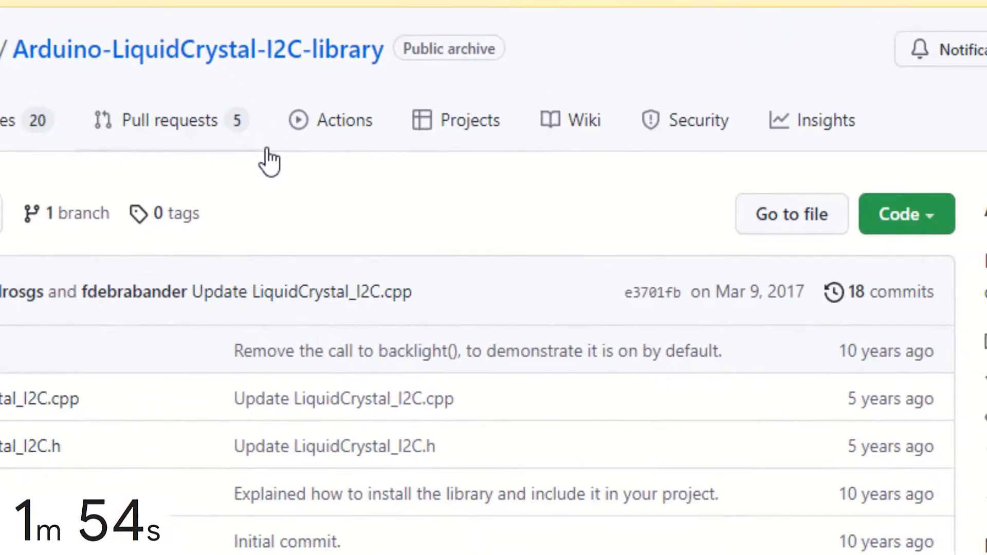
Download the Arduino-LiquidCrystal-I2C-library repository as a ZIP from GitHub.
left_click(907, 214)
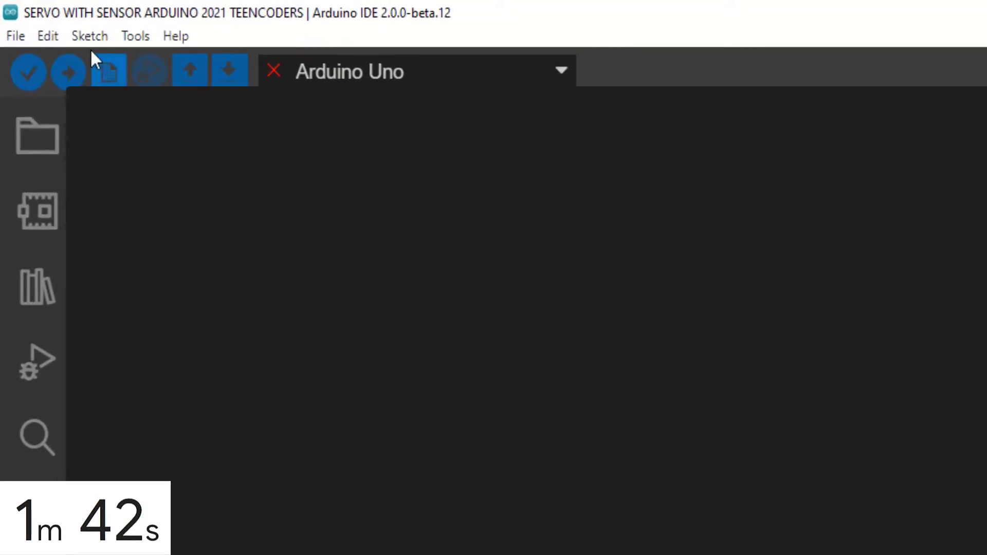
Install the Arduino-LiquidCrystal-I2C-library-master zip as an Arduino library.
left_click(89, 36)
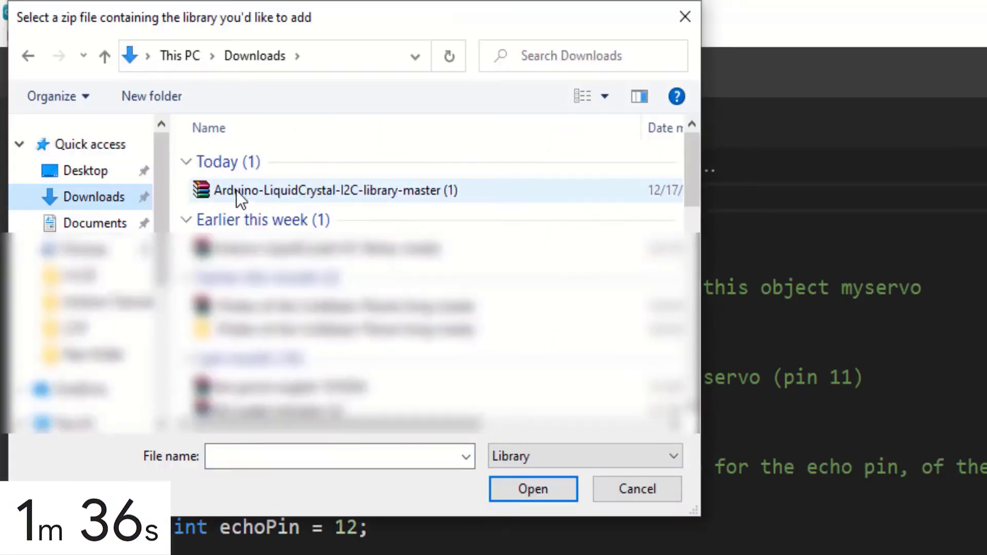
mouse_move(401, 208)
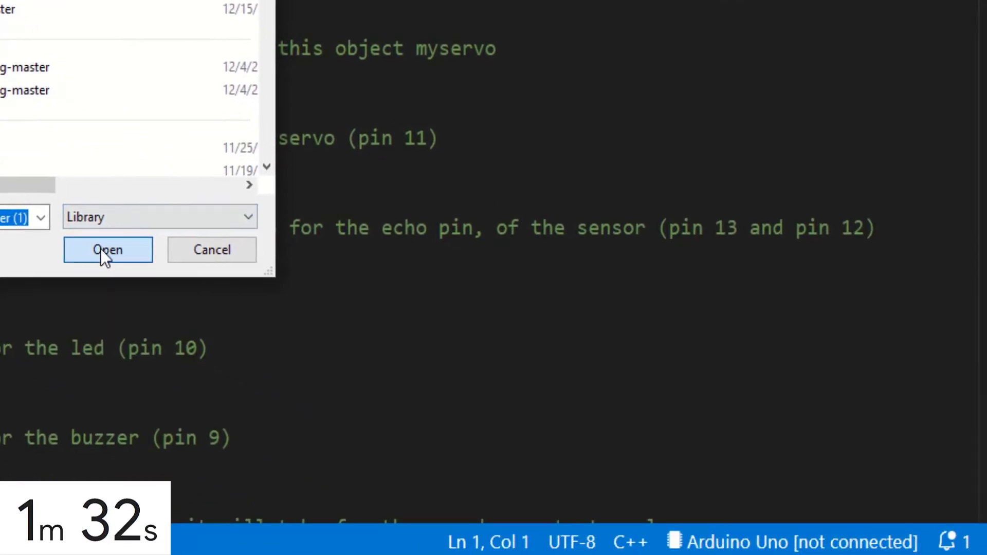
left_click(108, 249)
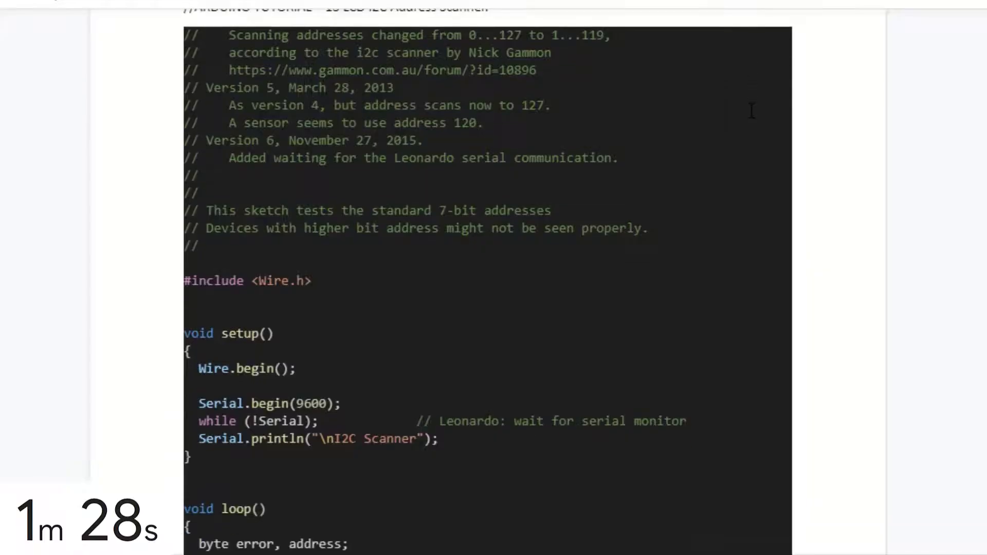
Upload the I2C address scanner sketch to the board.
scroll("down", 3)
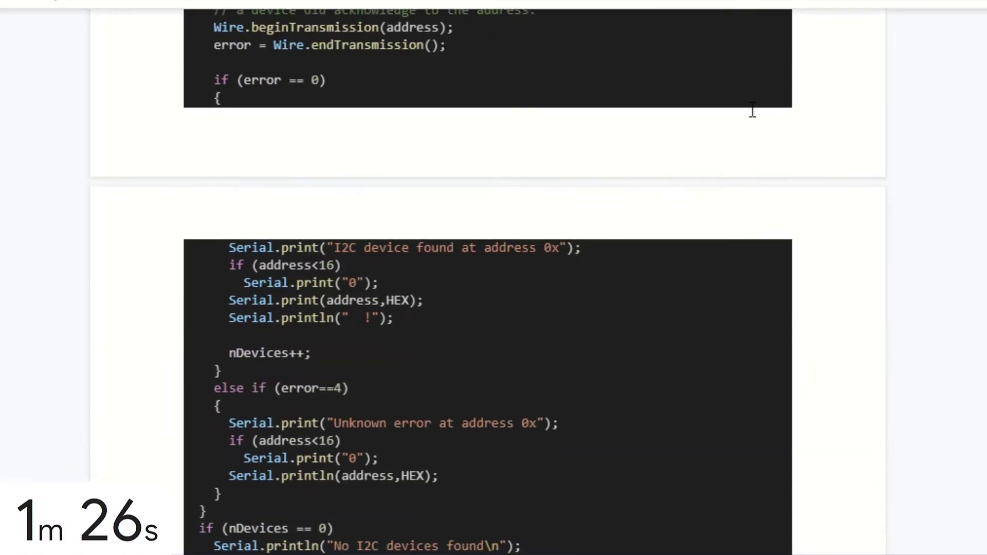
left_click(32, 46)
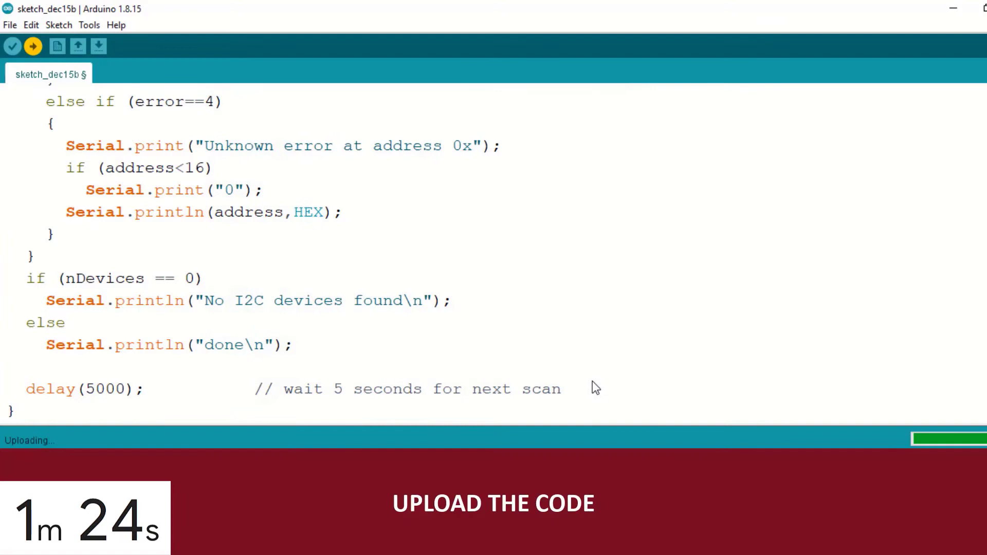
Bring up the Serial Monitor to read the scanner's detected I2C address.
left_click(113, 31)
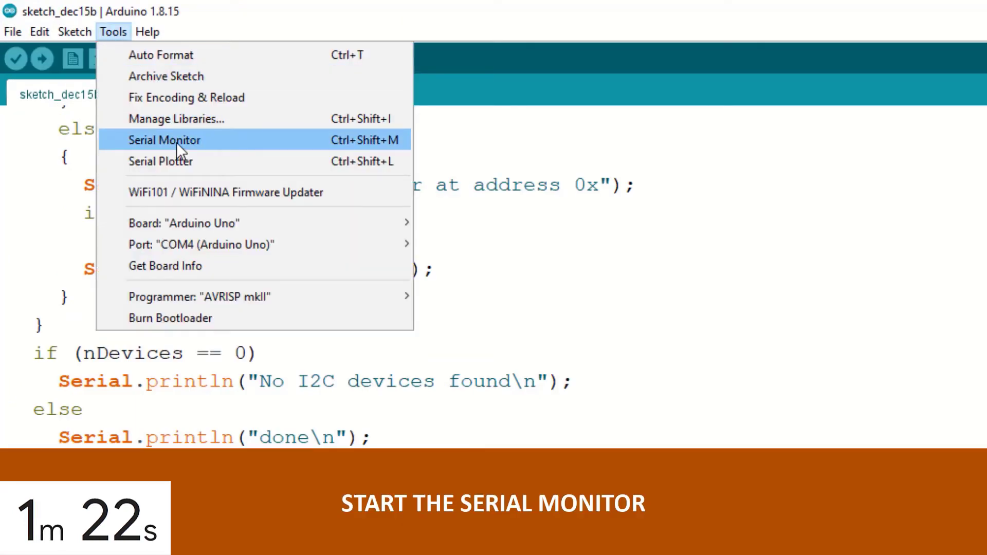
left_click(165, 140)
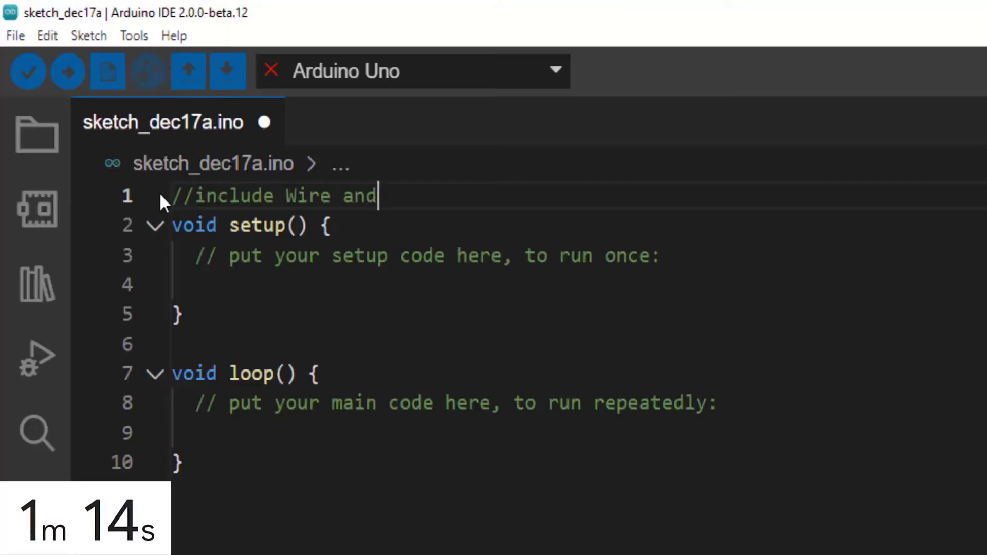
Include Wire.h and LiquidCrystal_I2C.h with comments, saving the sketch.
type("i2c")
type("#include <Wire.h>")
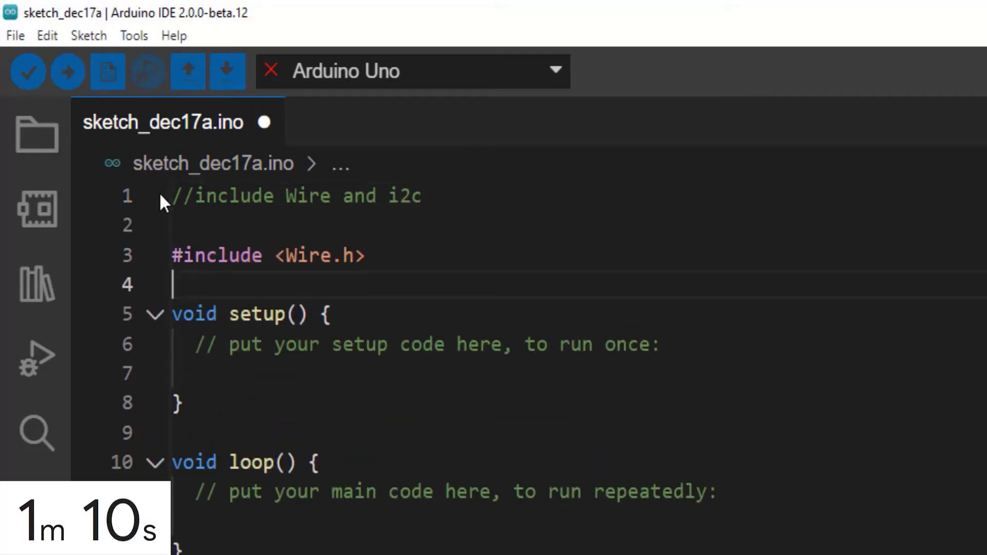
key("Ctrl+s")
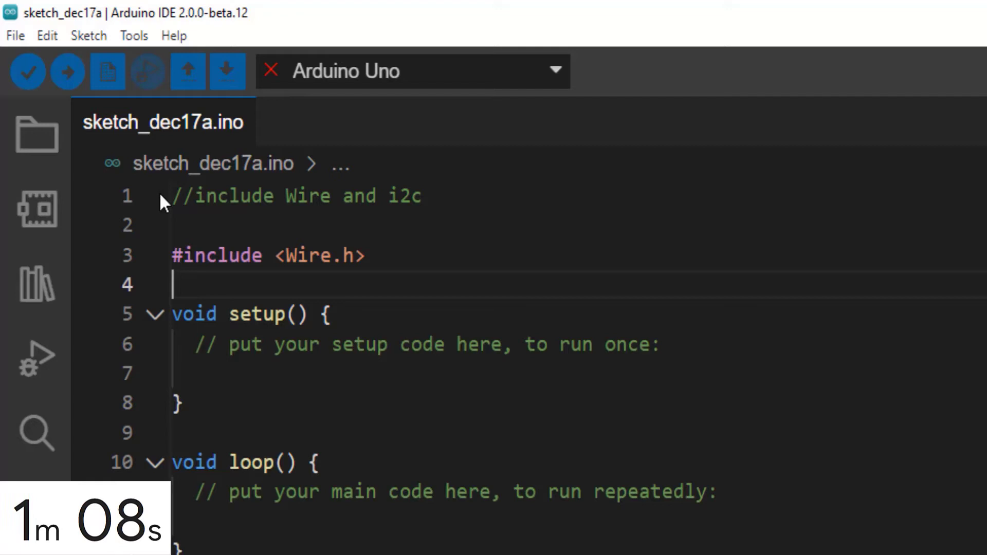
type("#include <LiquidCrystal_I2C.h>")
type("//include")
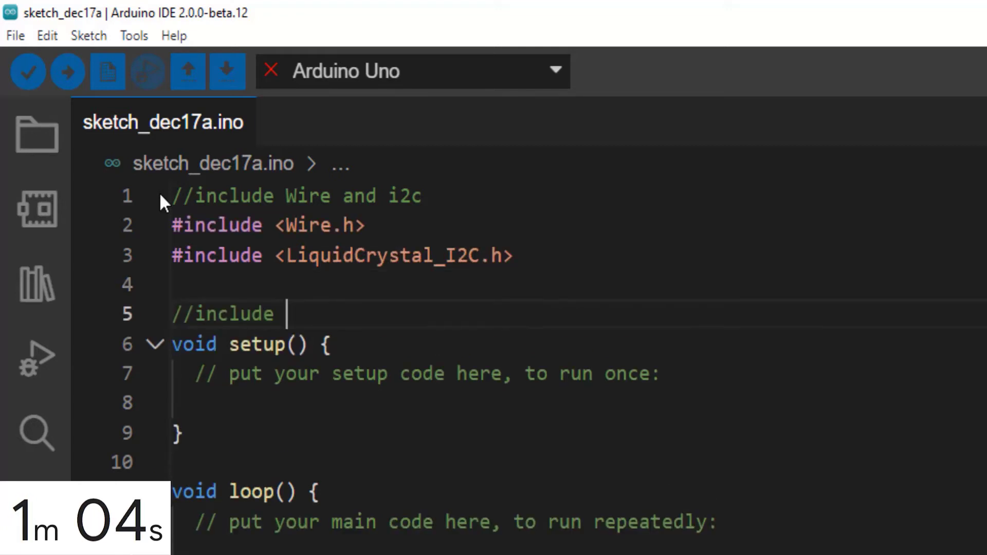
type("object of the")
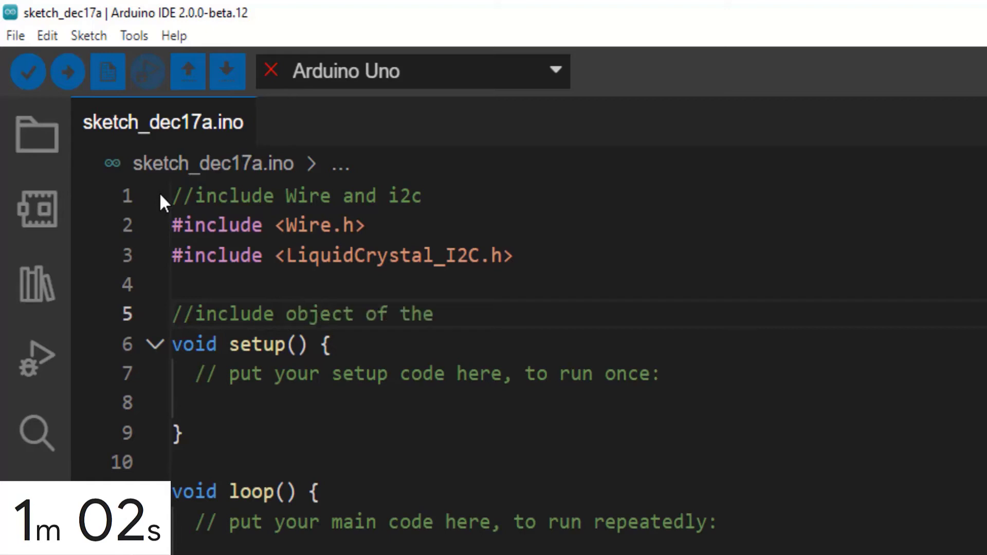
type("i2c")
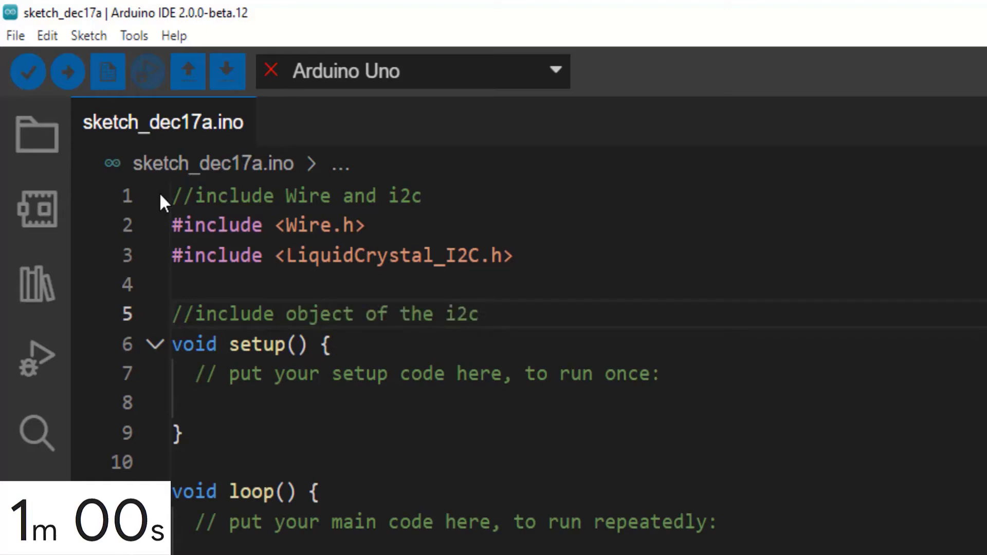
Declare LiquidCrystal_I2C lcd(0X27, 16, 2); for a 16 by 2 display.
type("LiquidCrystal_I2C lcd")
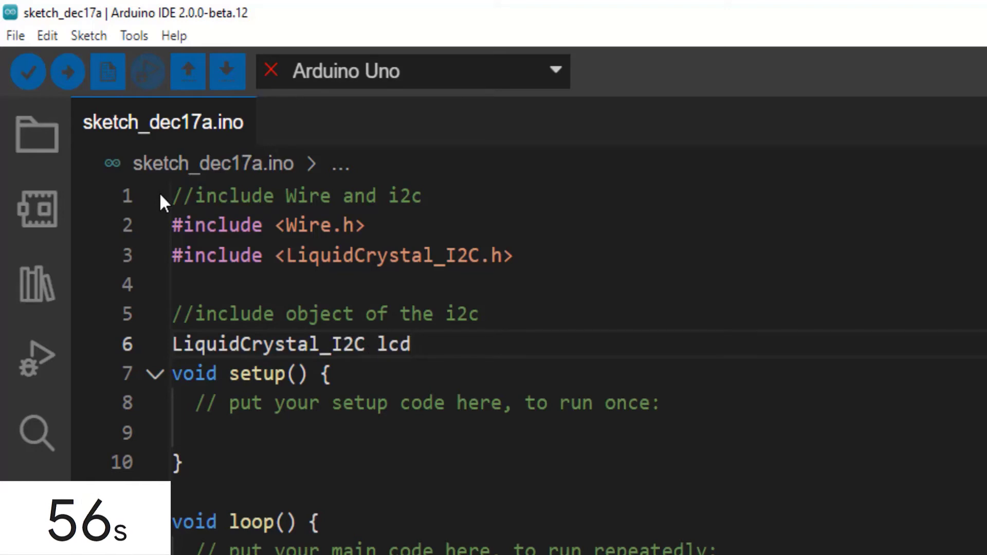
type("()")
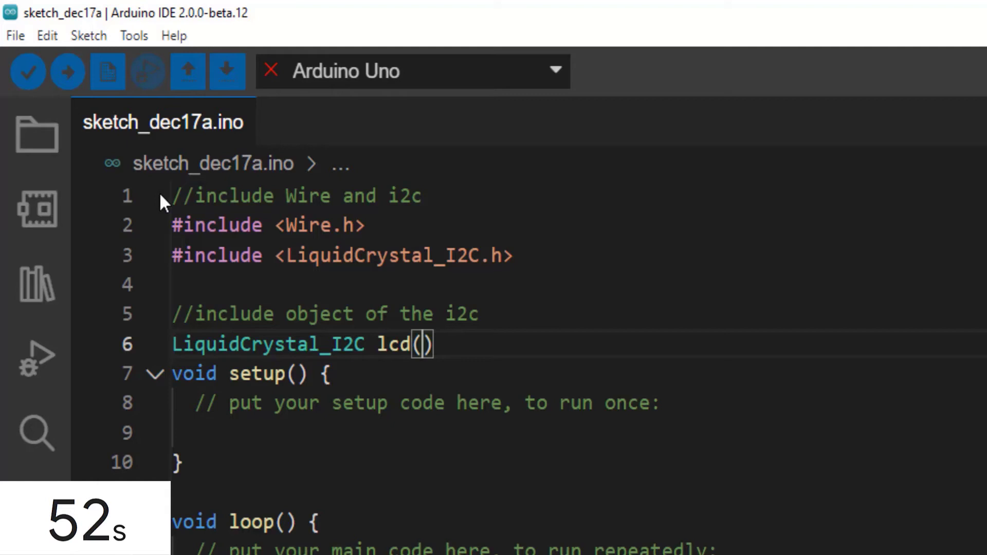
type("0X27,")
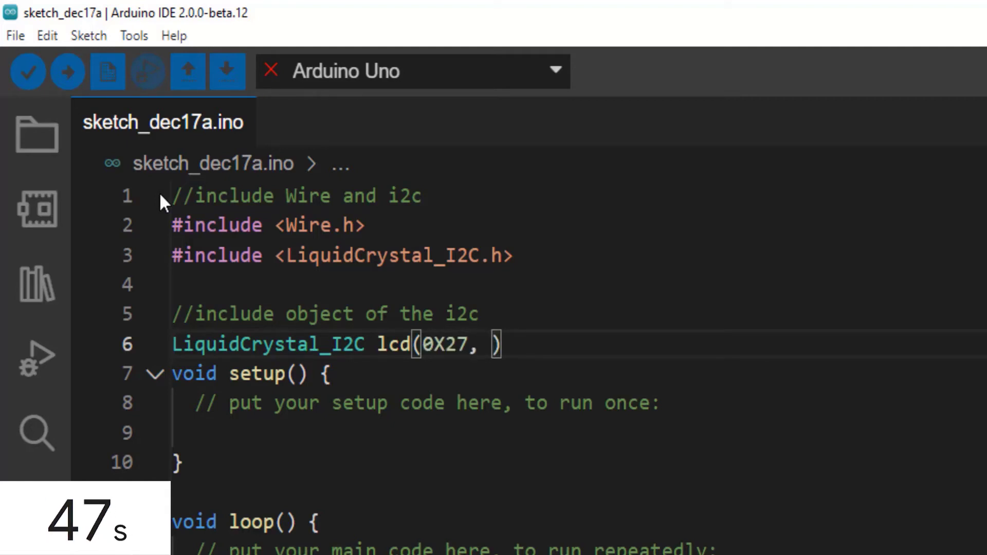
type("16, 2")
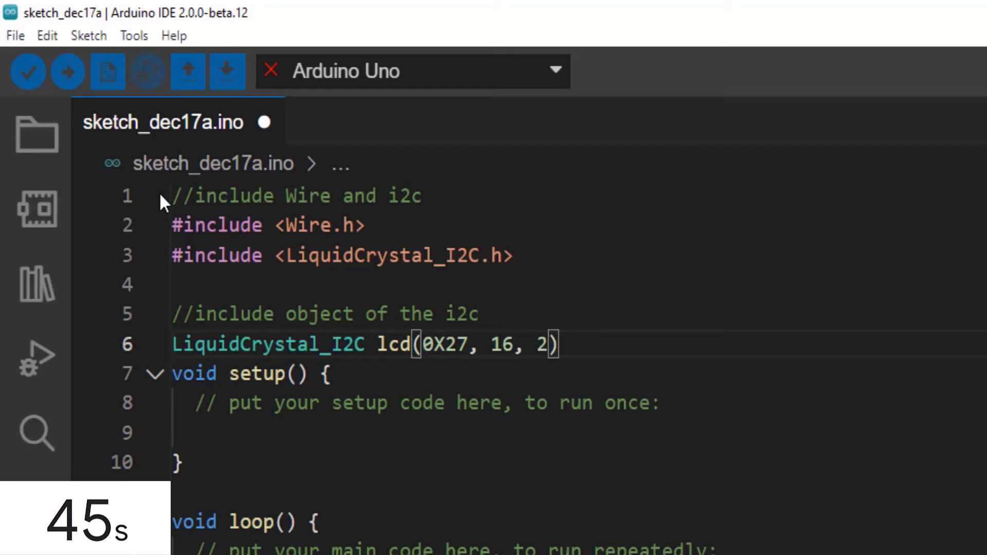
type(";")
left_click(579, 433)
type("lcd.begin();")
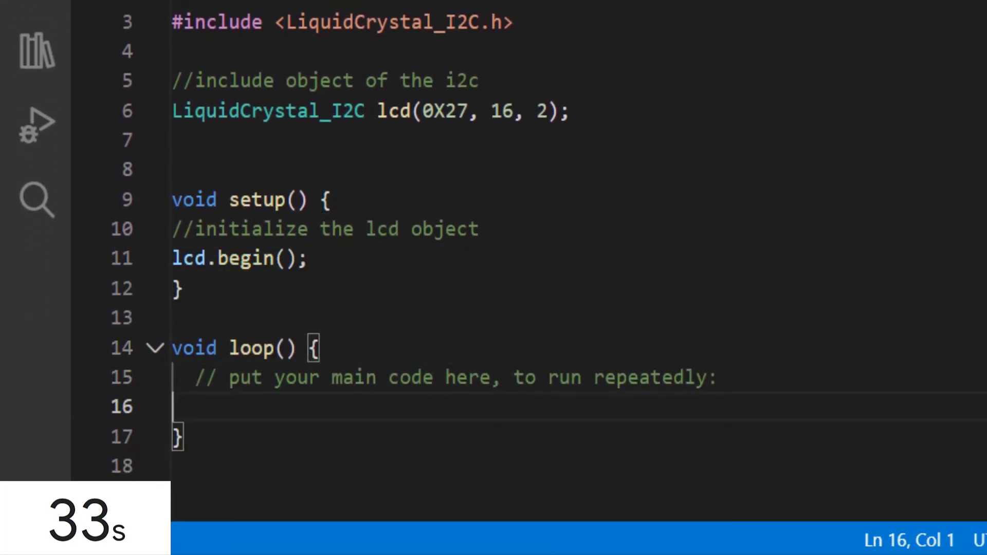
Replace the loop placeholder comment with lcd.print("Hello World") and delay(1000).
left_click_drag(268, 377, 715, 377)
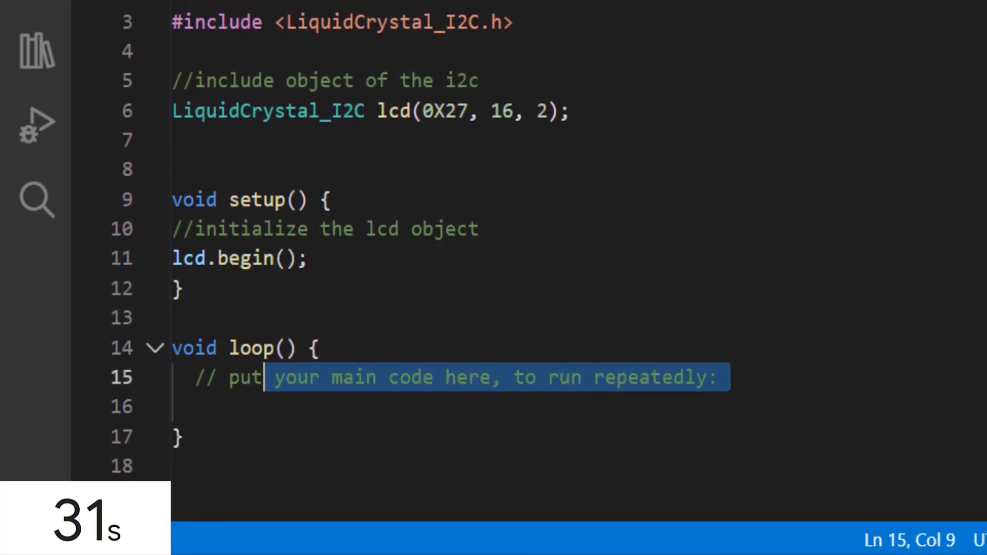
key("Delete")
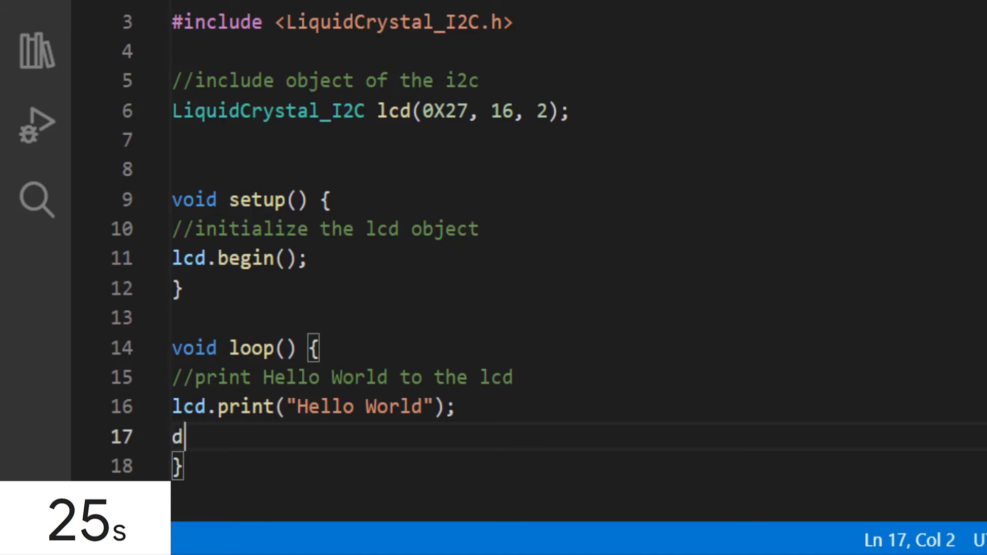
type("elay(1000)")
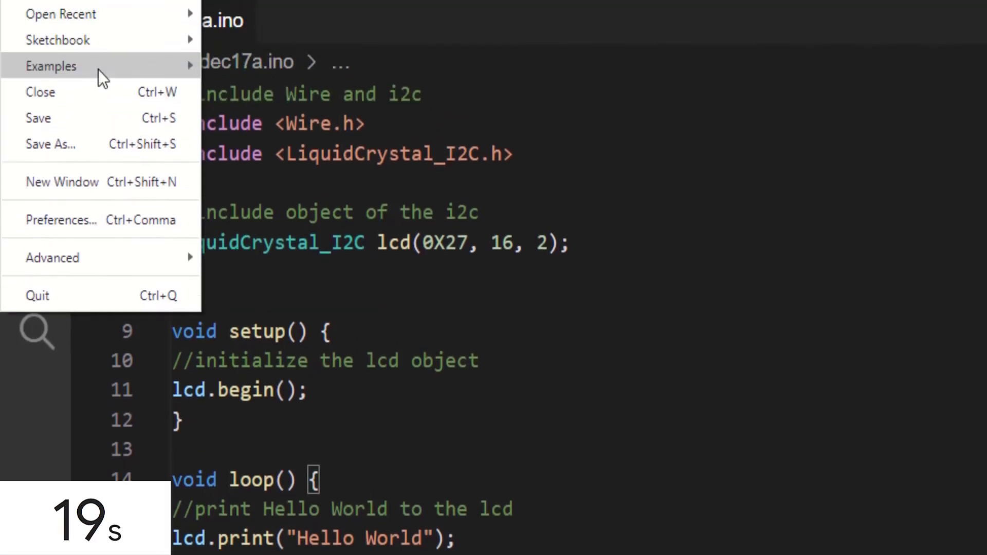
Save the sketch as LCD Hello World and verify it compiles.
left_click(51, 144)
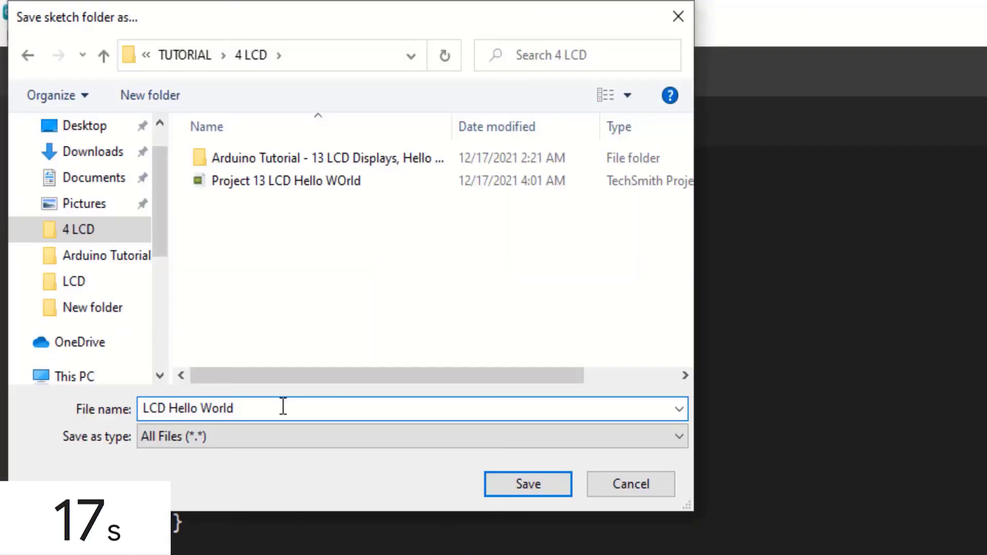
left_click(527, 484)
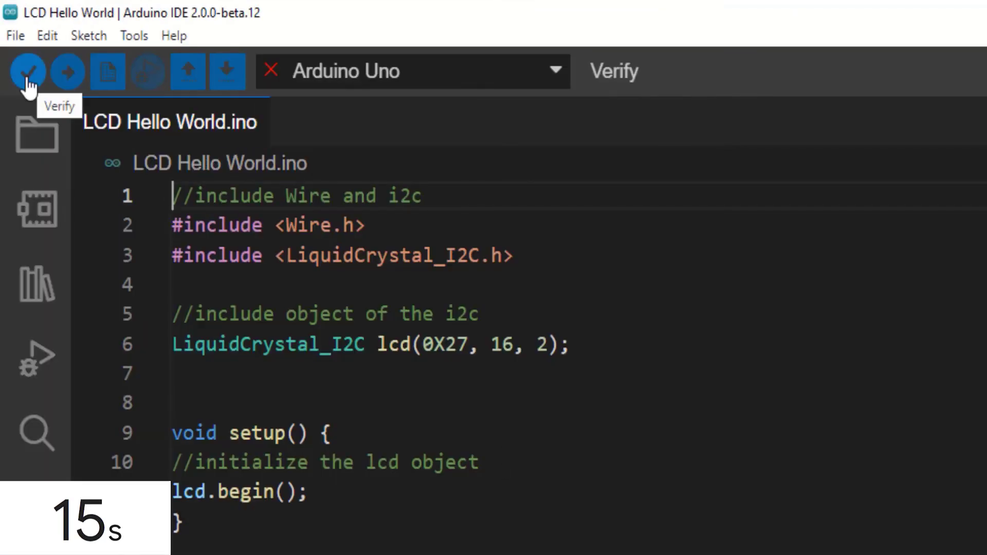
left_click(24, 73)
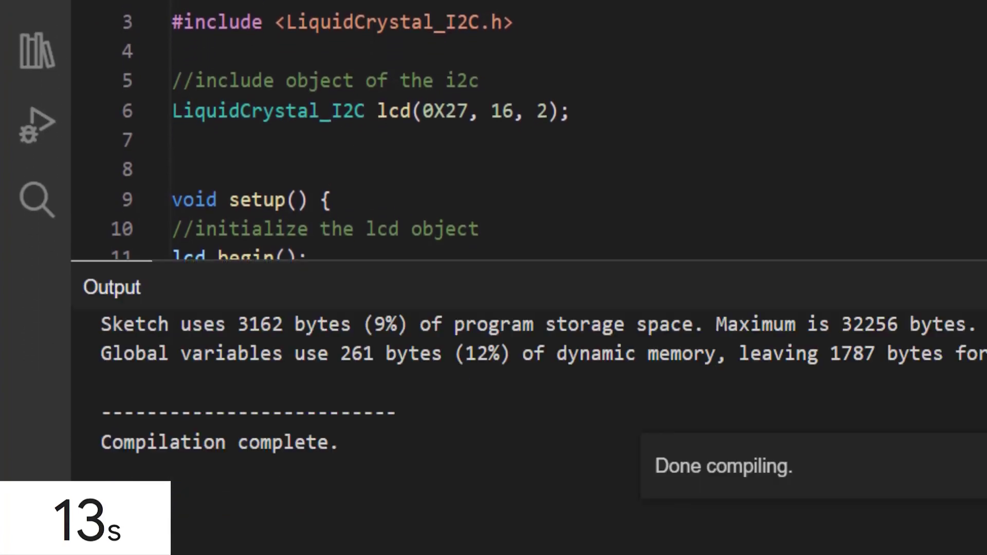